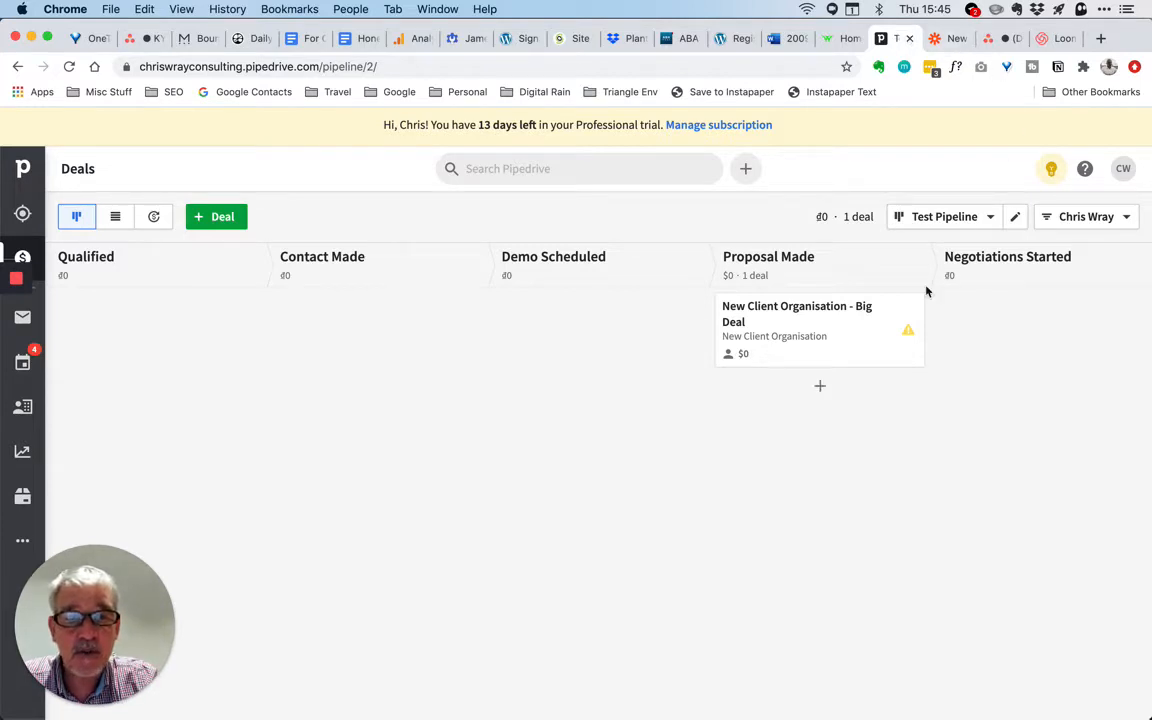
mouse_move(800, 332)
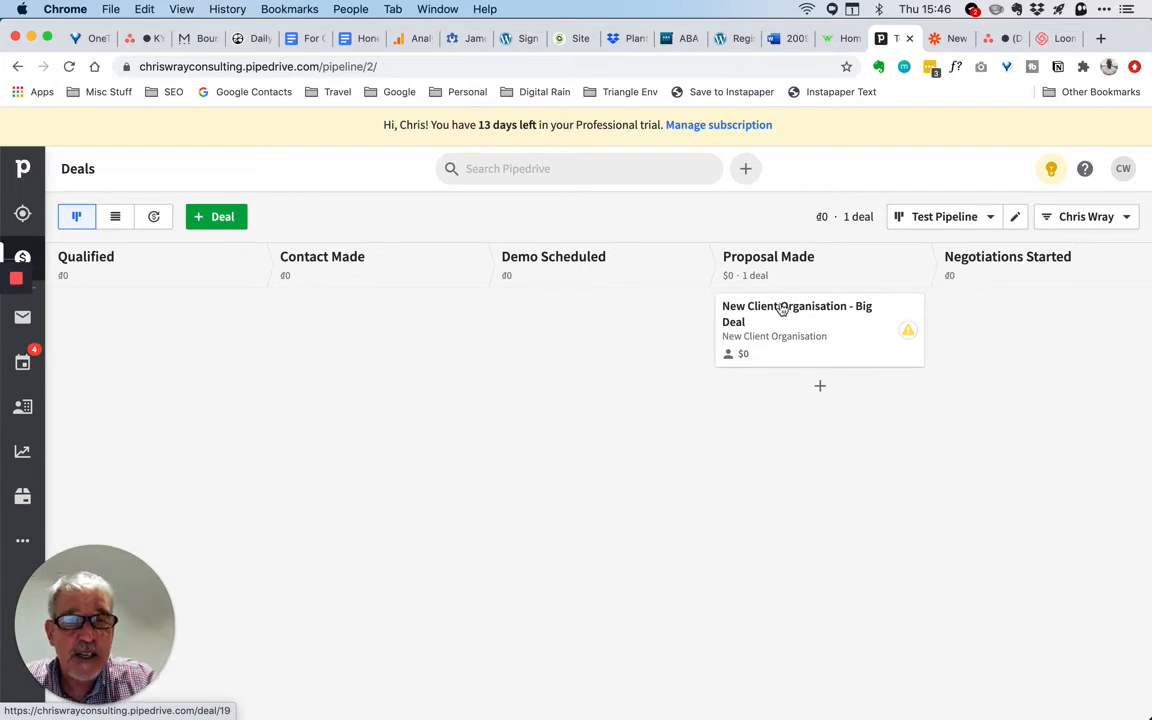
- Move the Big Deal from Proposal Made to Negotiations Started and view its detail page
left_click_drag(820, 330, 1040, 330)
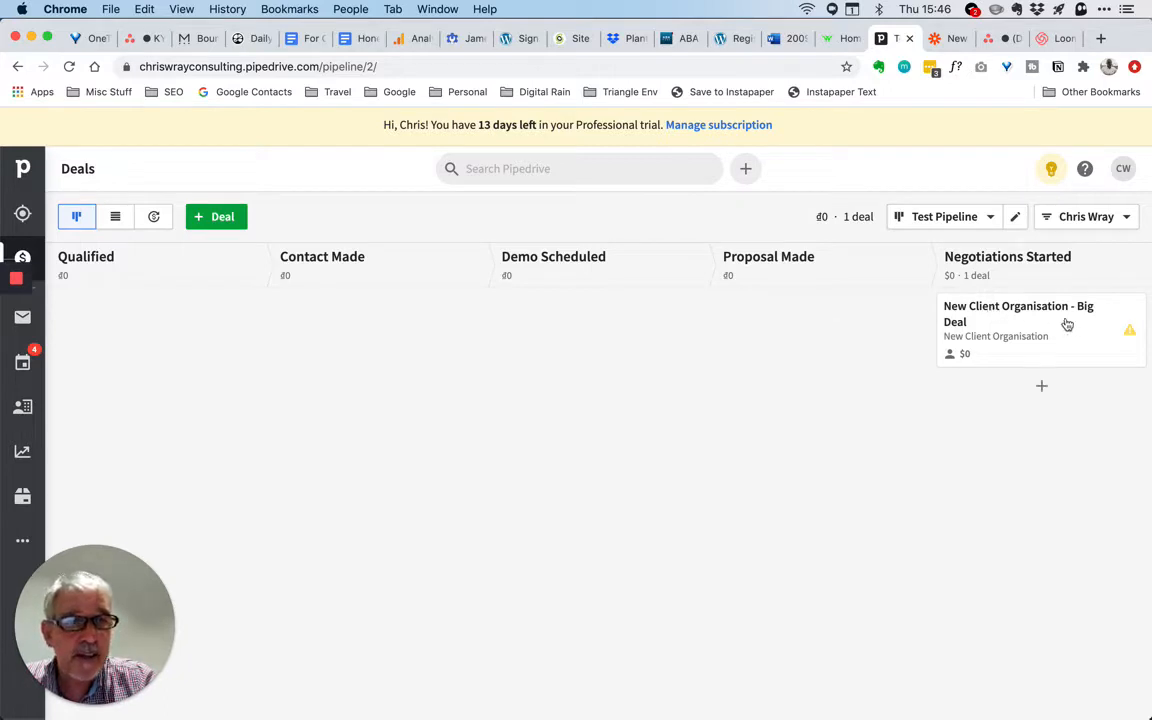
left_click(1018, 312)
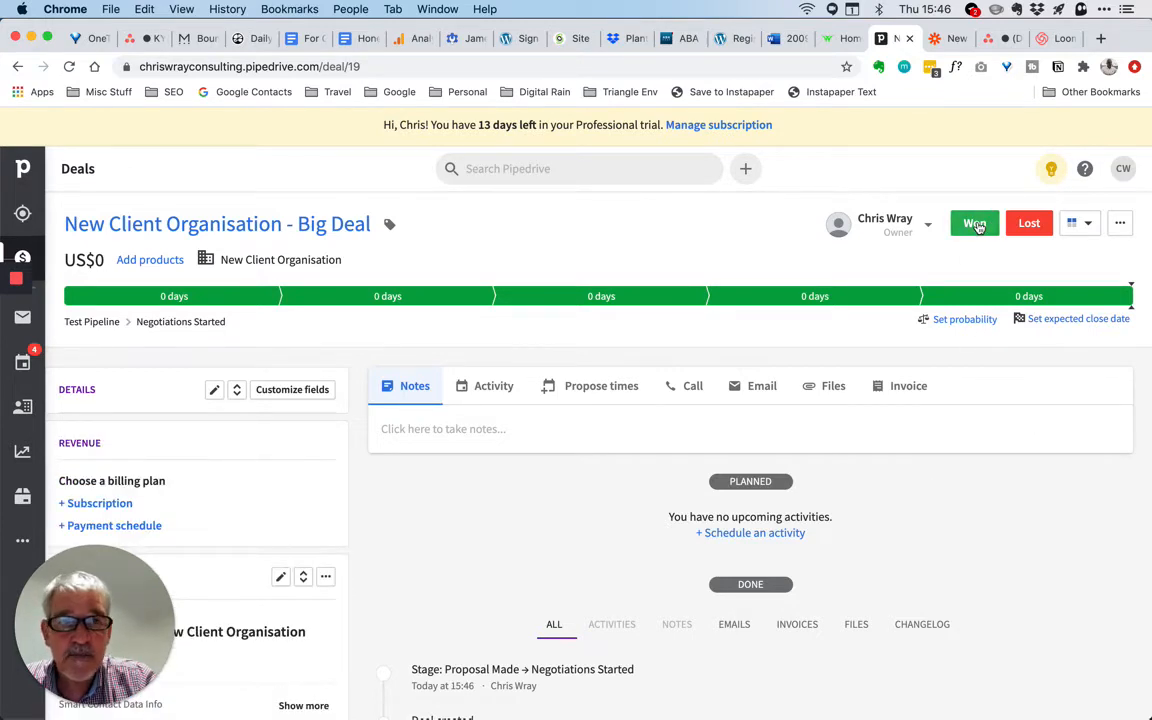
- Mark the New Client Organisation - Big Deal as Won
left_click(974, 222)
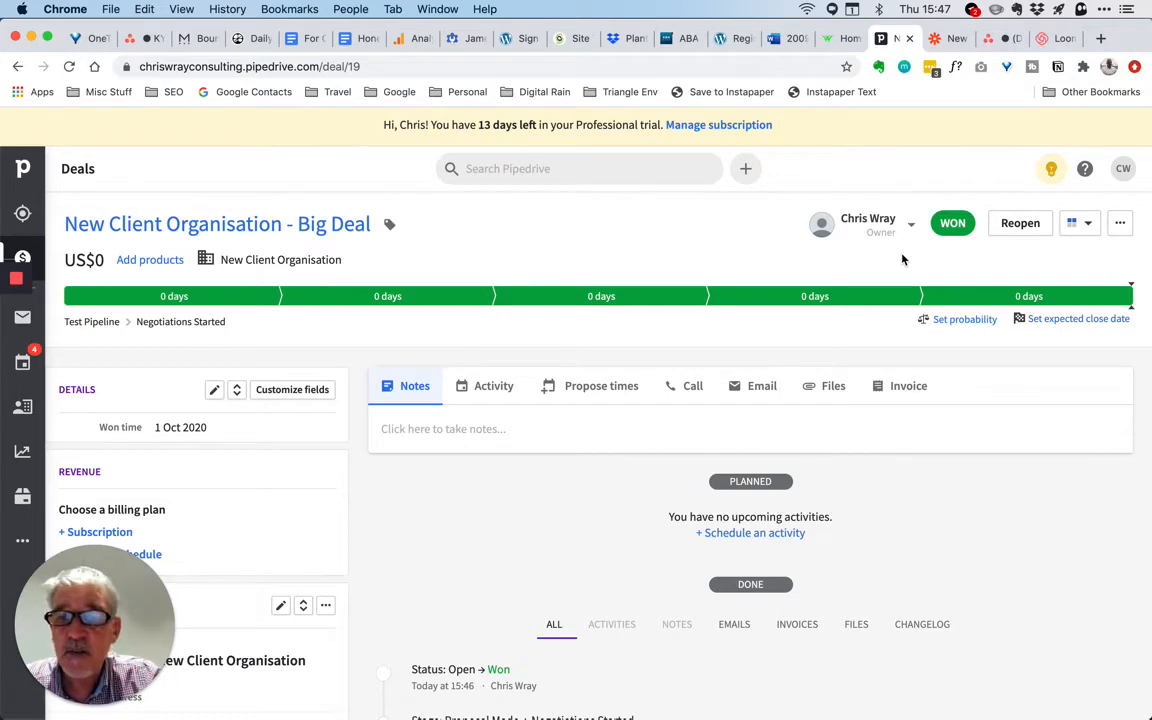
mouse_move(984, 124)
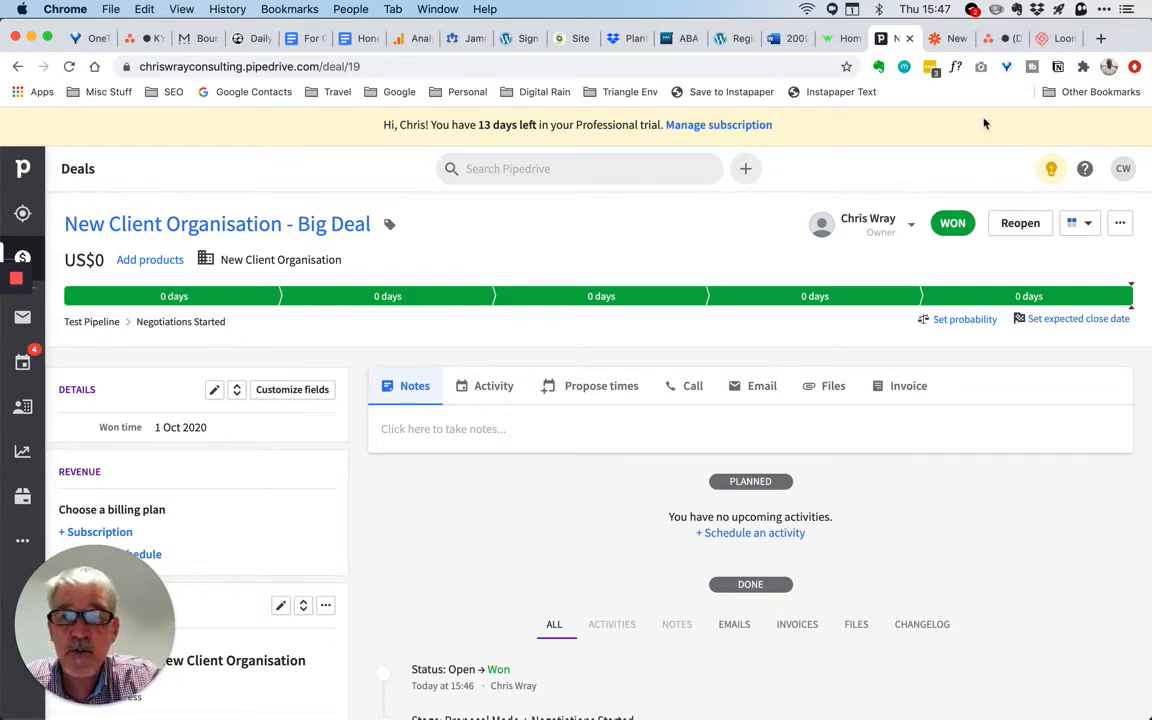
mouse_move(1064, 96)
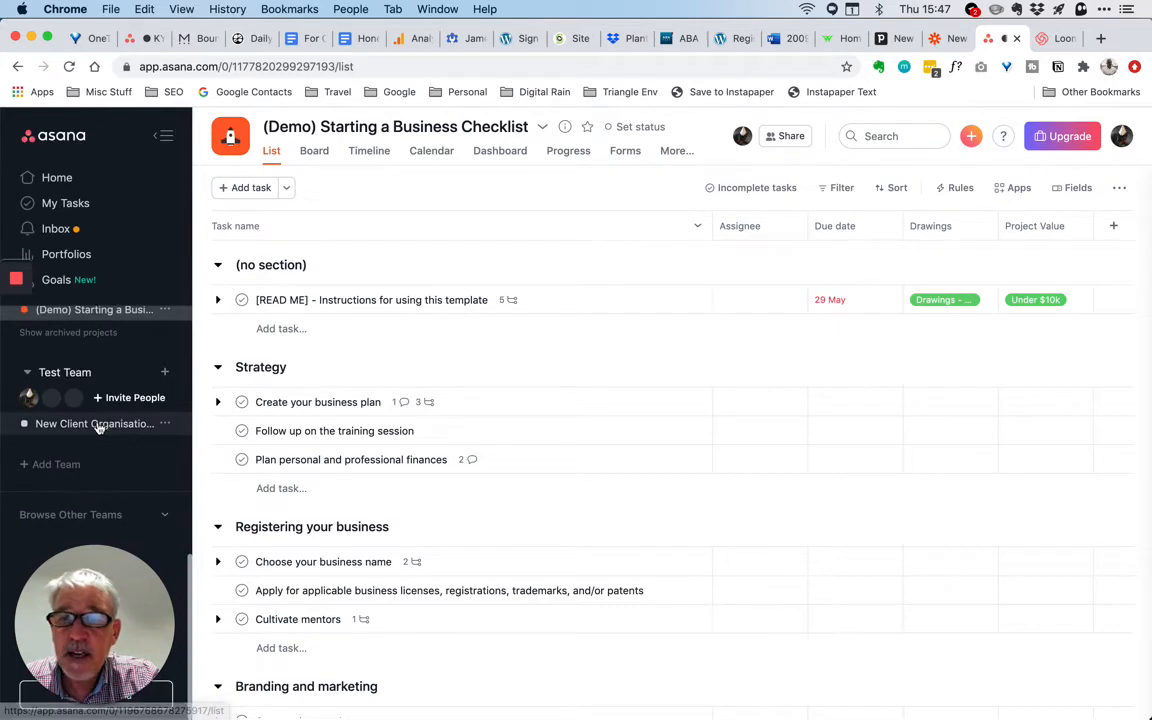
- View the auto-created New Client Organisation project with This is Task 1 and This is Task 2
left_click(94, 424)
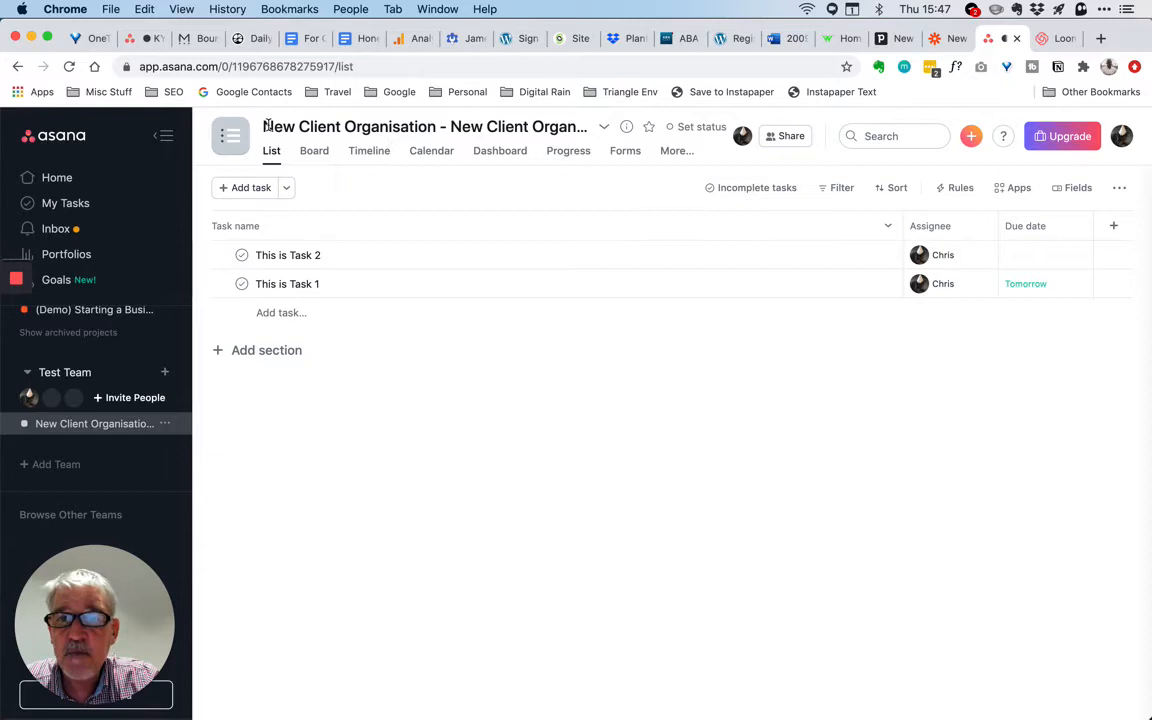
triple_click(420, 128)
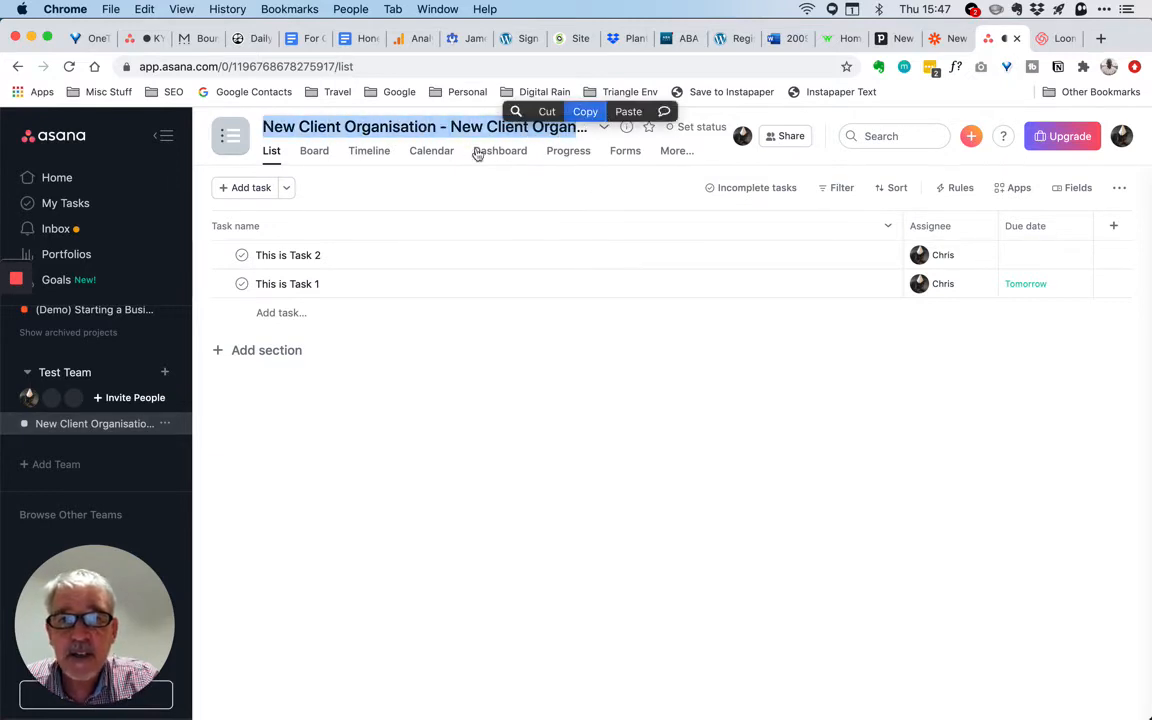
left_click(484, 414)
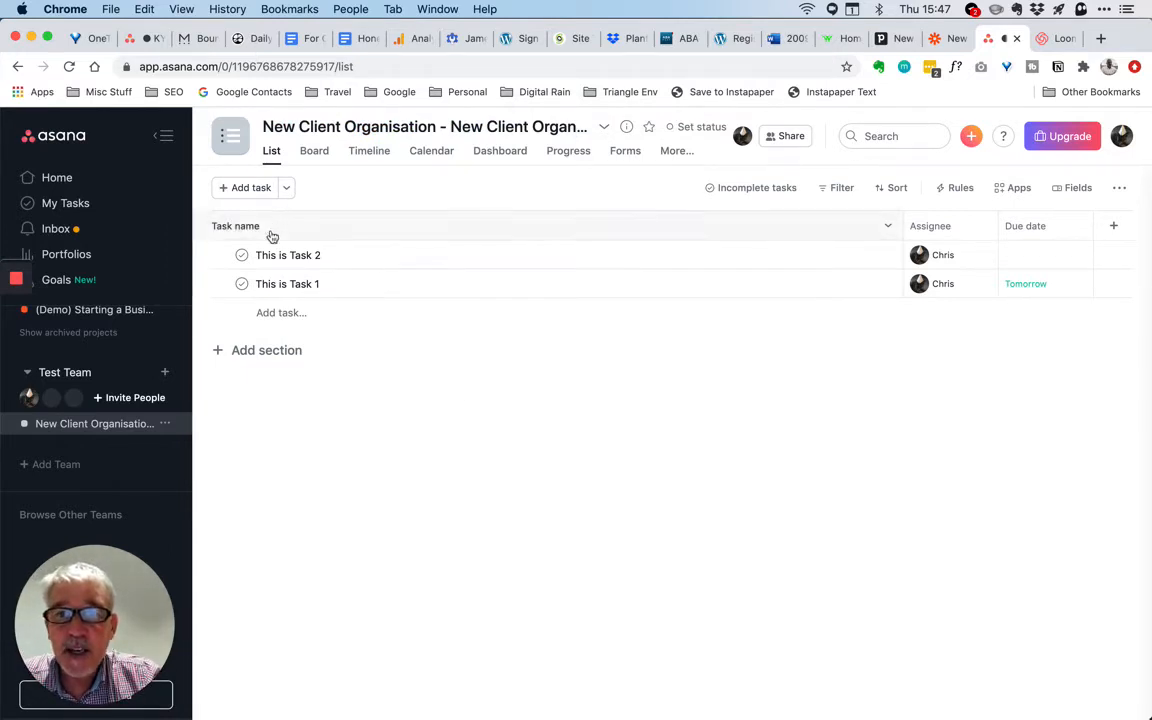
mouse_move(406, 280)
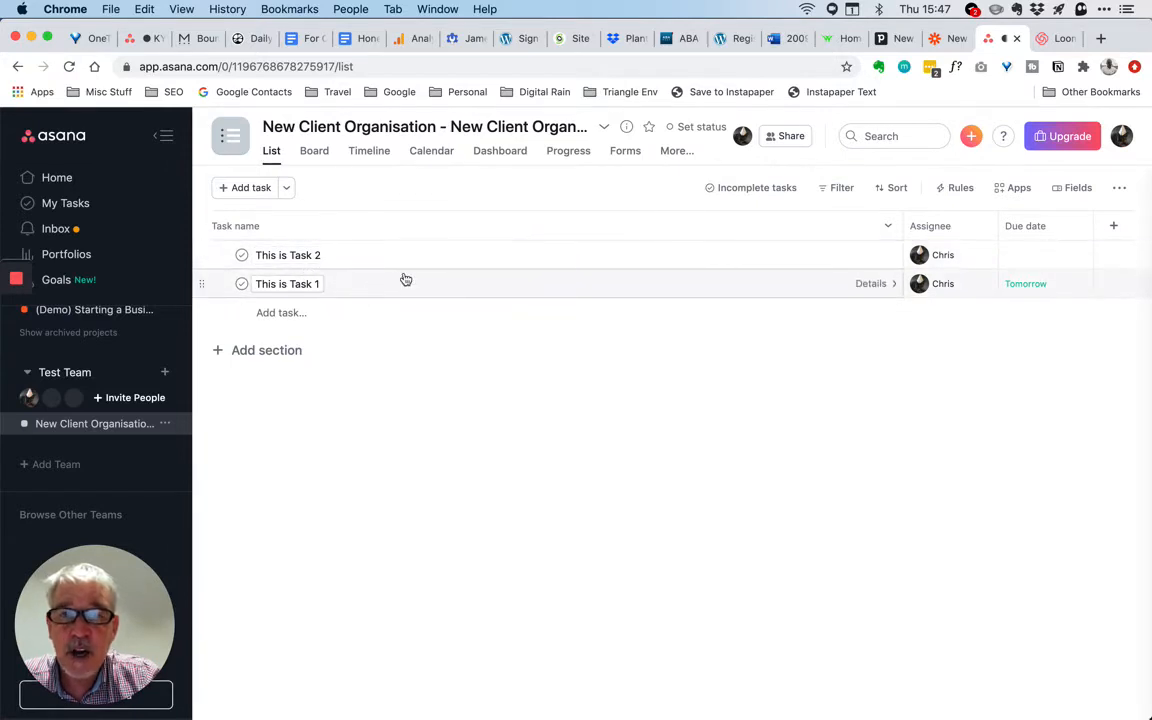
mouse_move(444, 414)
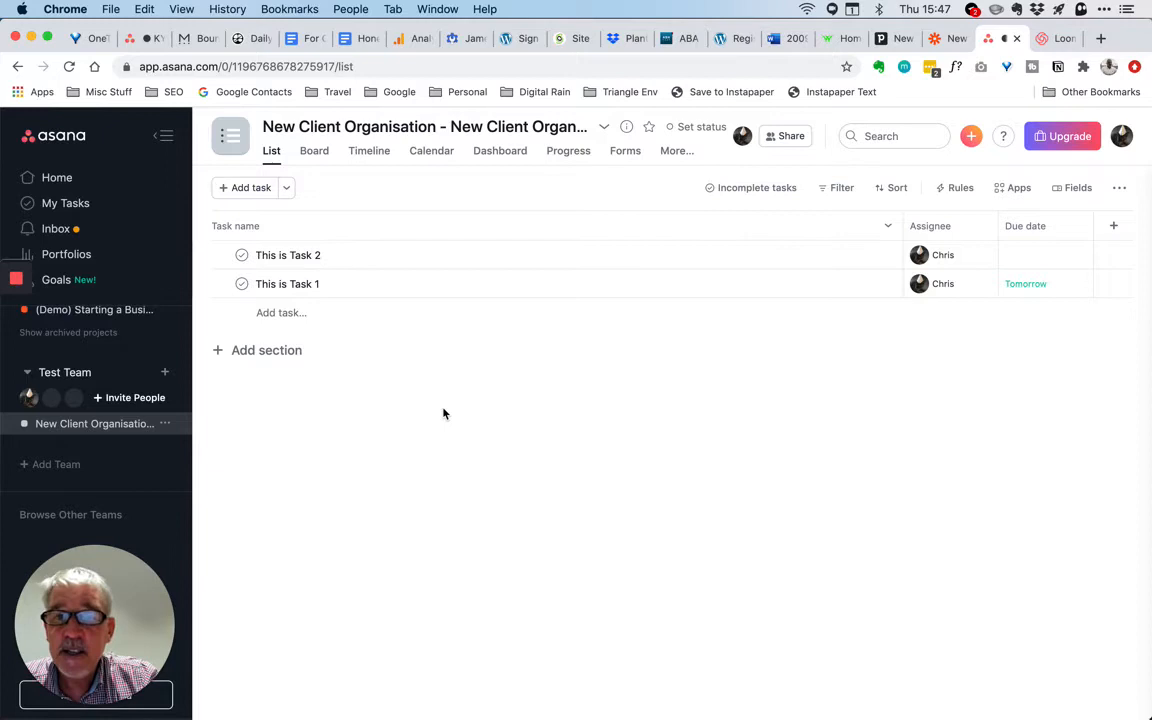
mouse_move(572, 414)
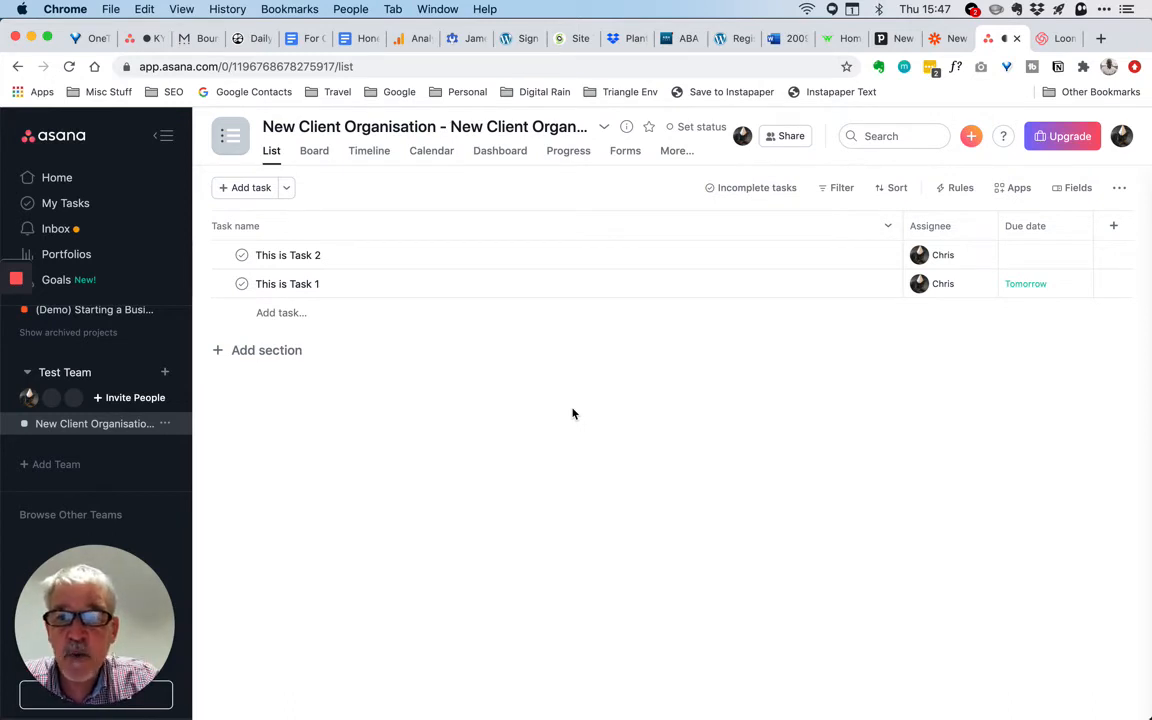
mouse_move(752, 212)
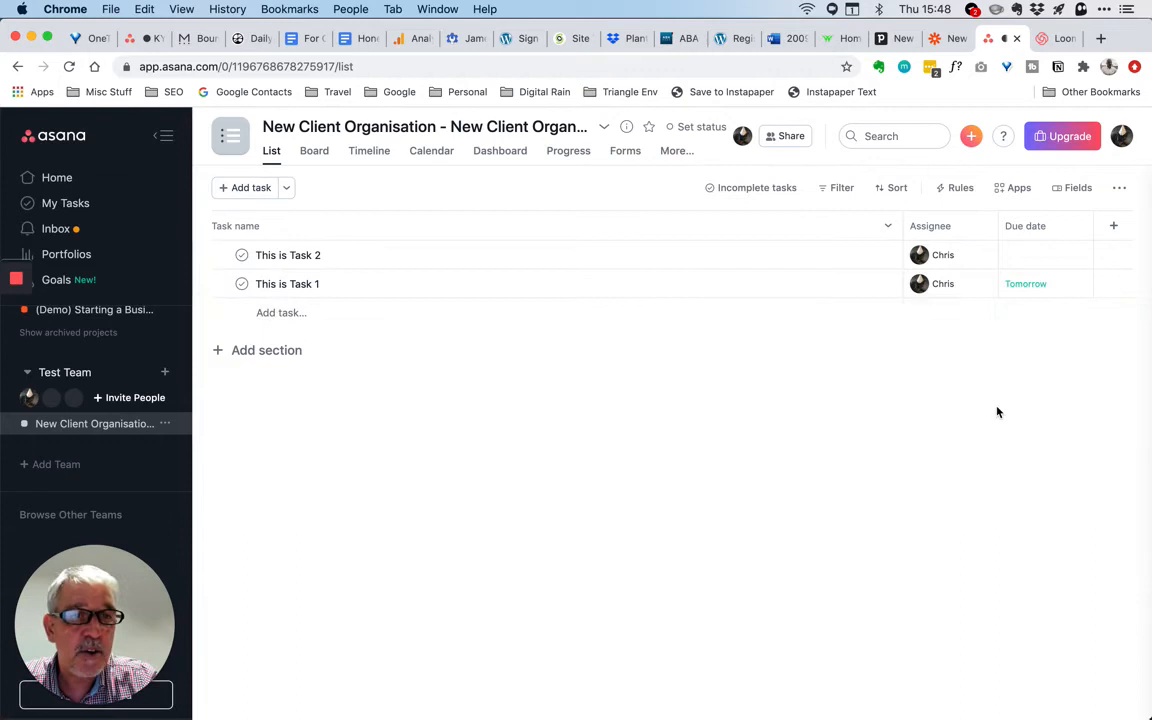
mouse_move(1002, 442)
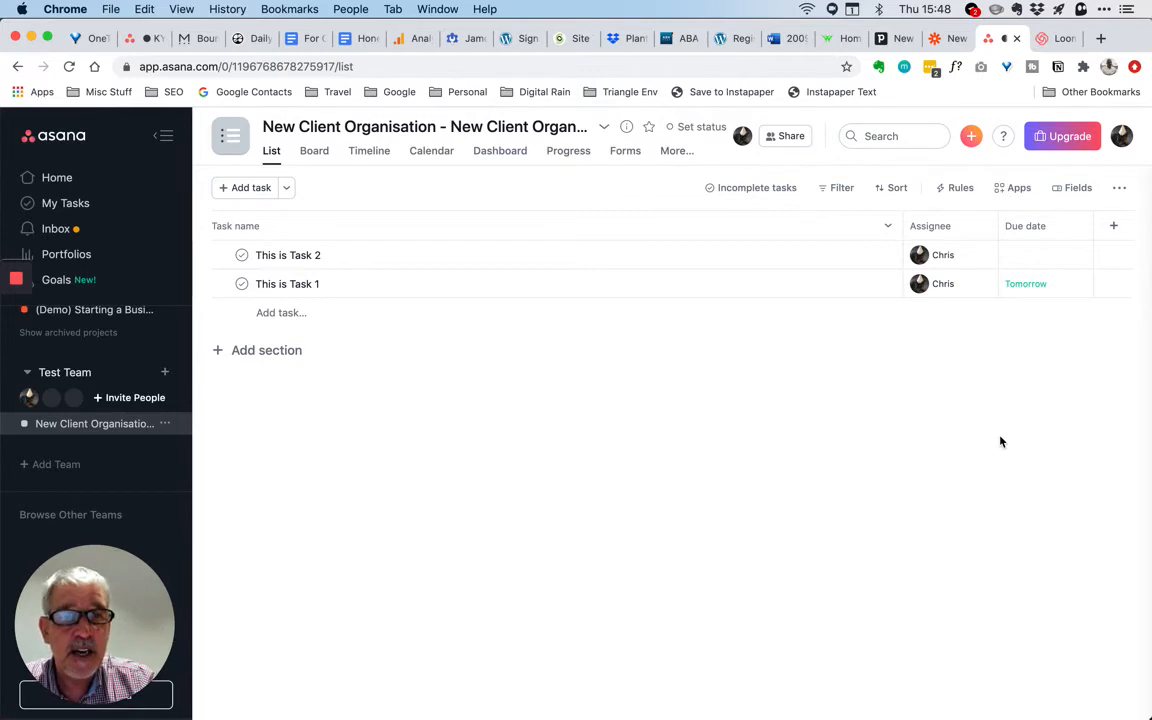
mouse_move(1094, 404)
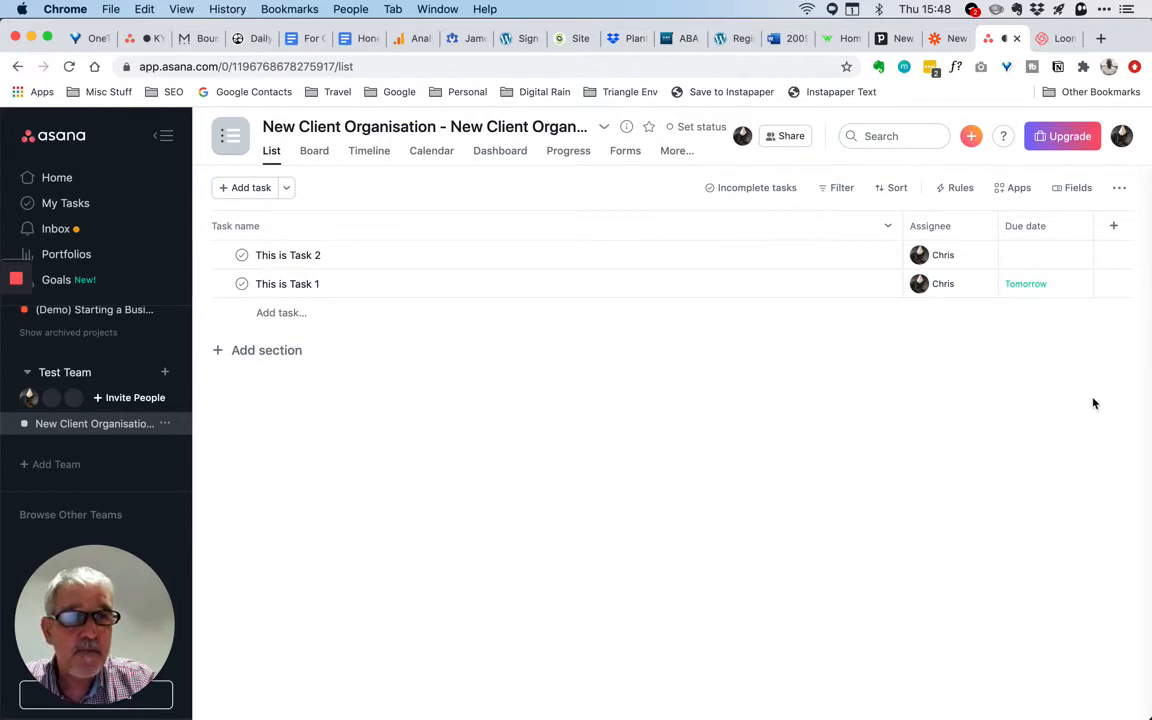
left_click(944, 38)
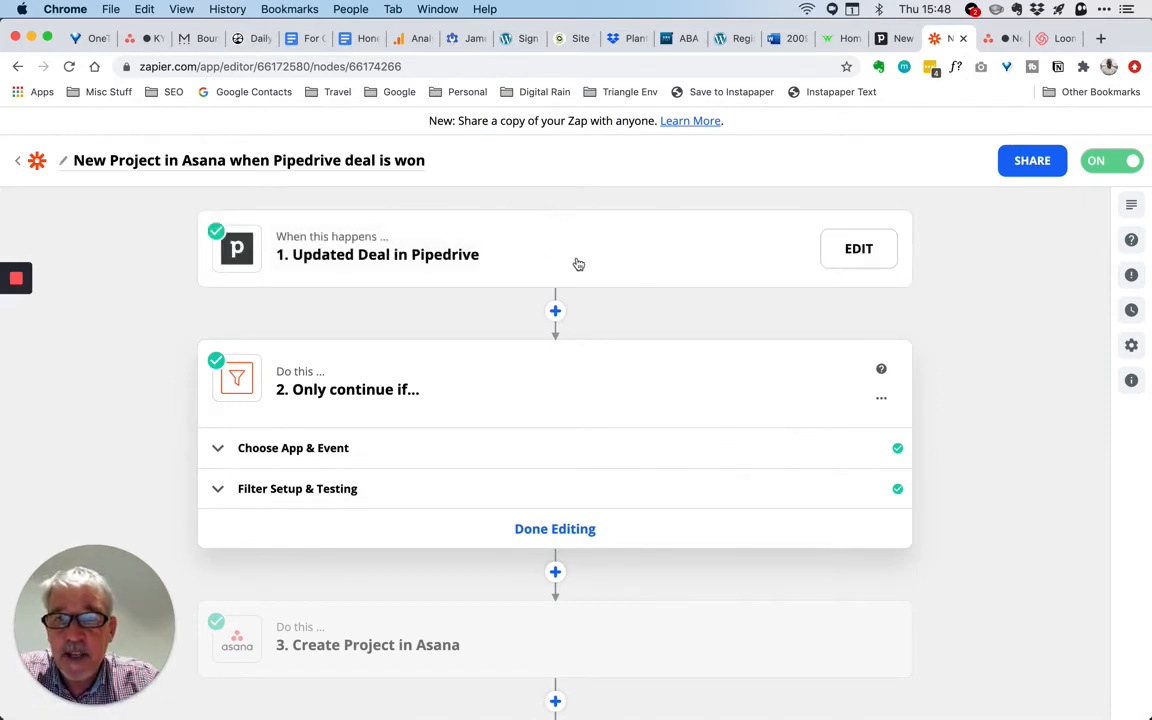
mouse_move(662, 268)
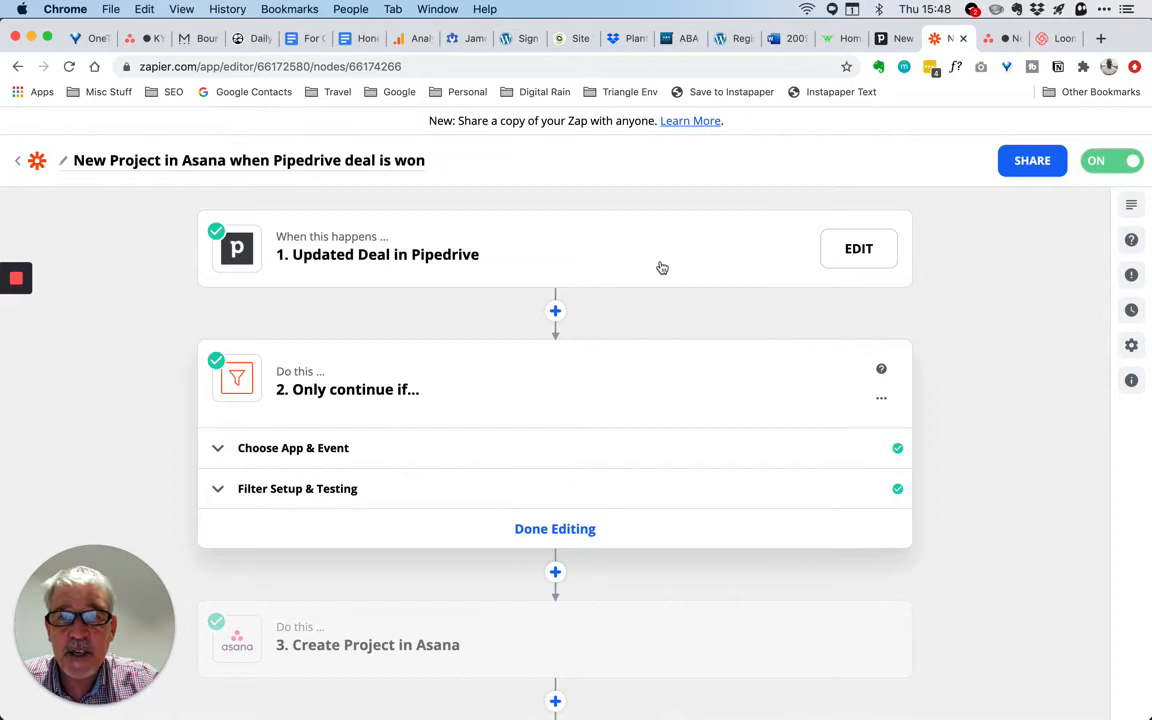
- Review the zap's steps: Pipedrive updated-deal trigger, filter, Asana project and task creation
scroll("down", 3)
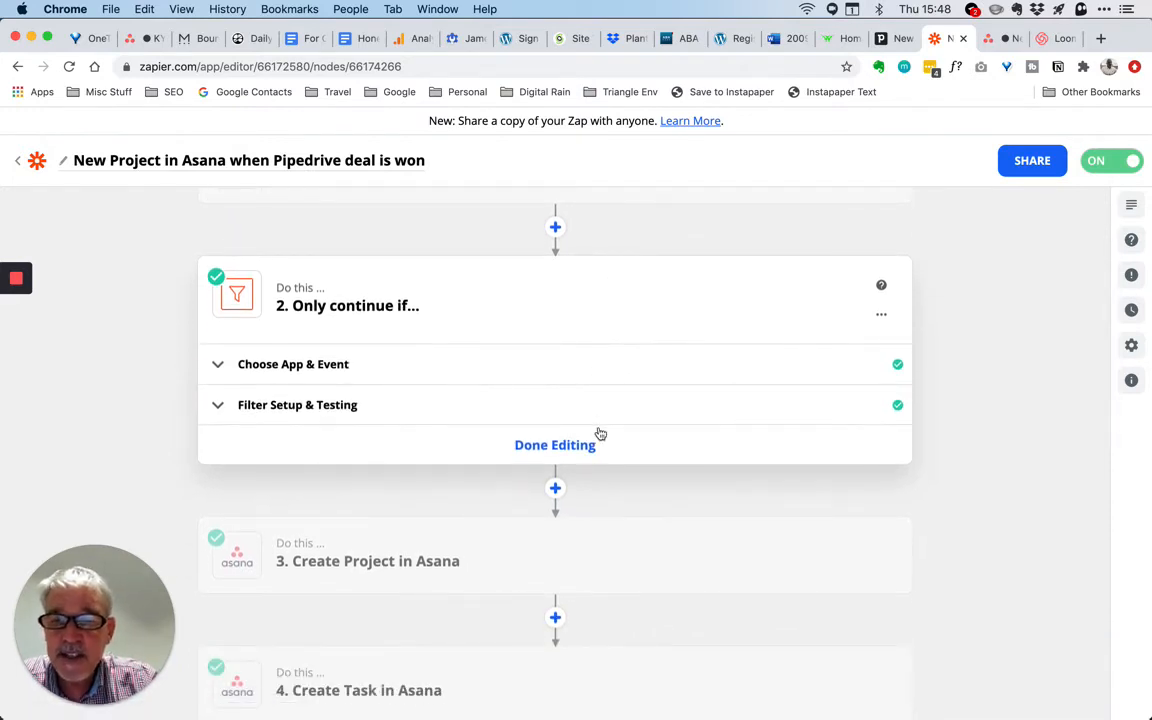
mouse_move(372, 412)
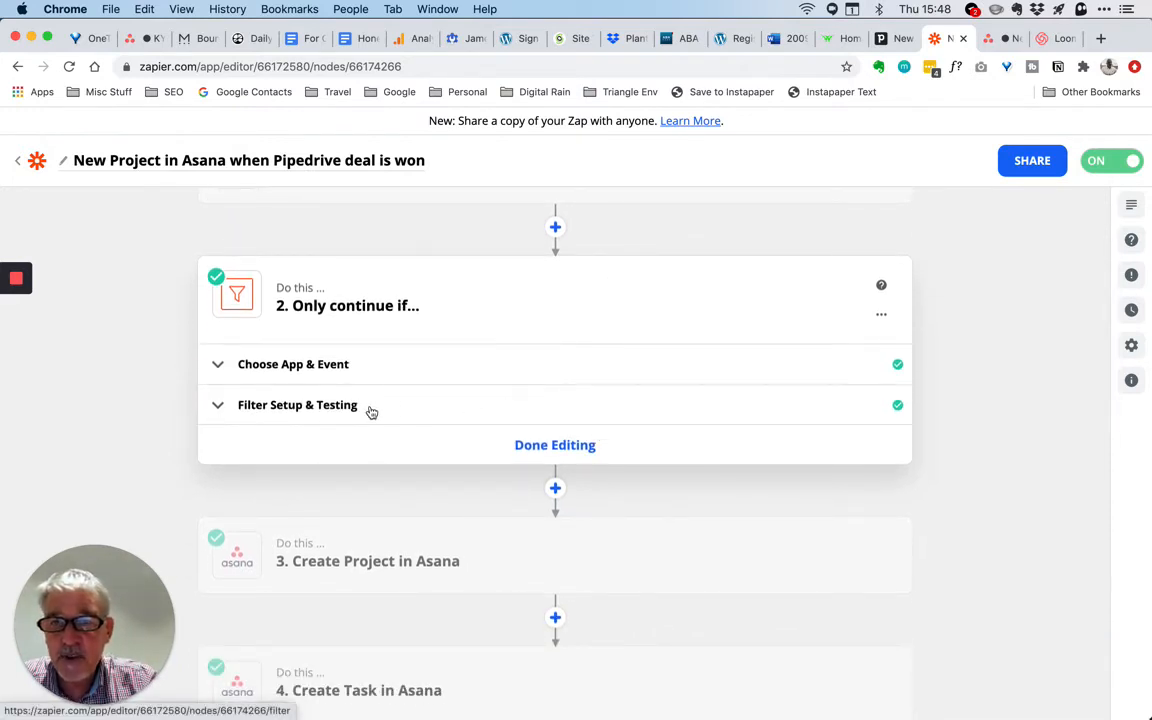
- Expand the filter to reveal conditions Status exactly matches won and Pipeline ID exactly matches 2
left_click(296, 404)
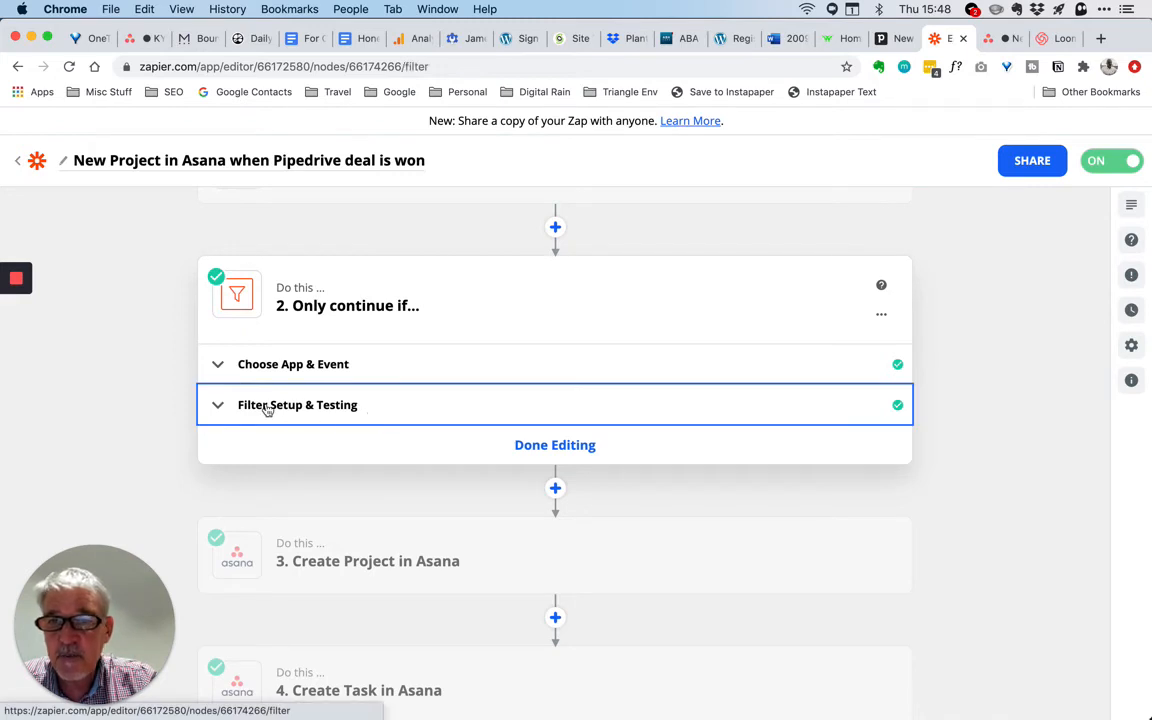
left_click(296, 404)
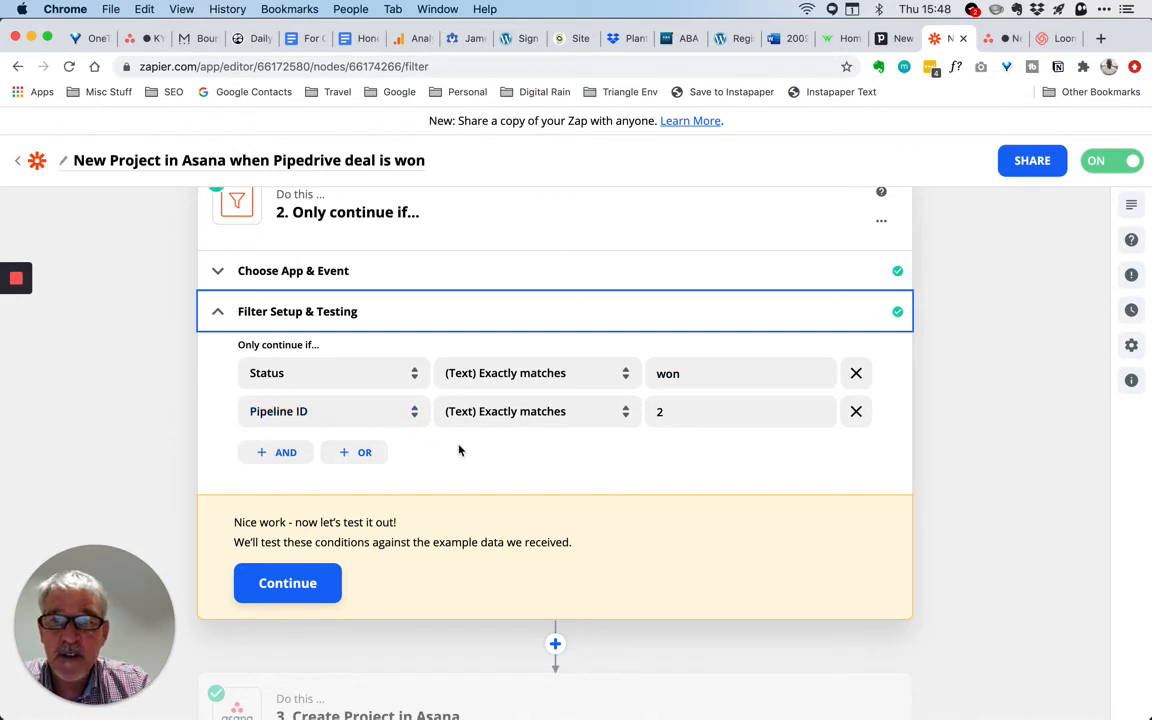
mouse_move(484, 456)
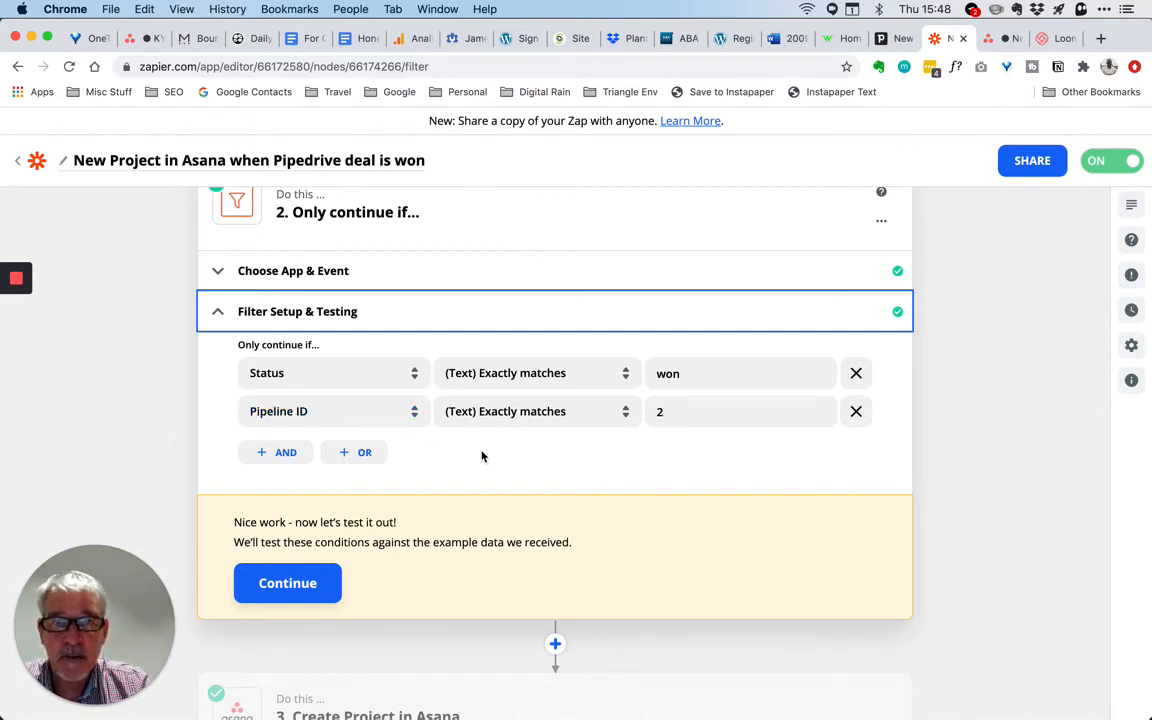
left_click(740, 412)
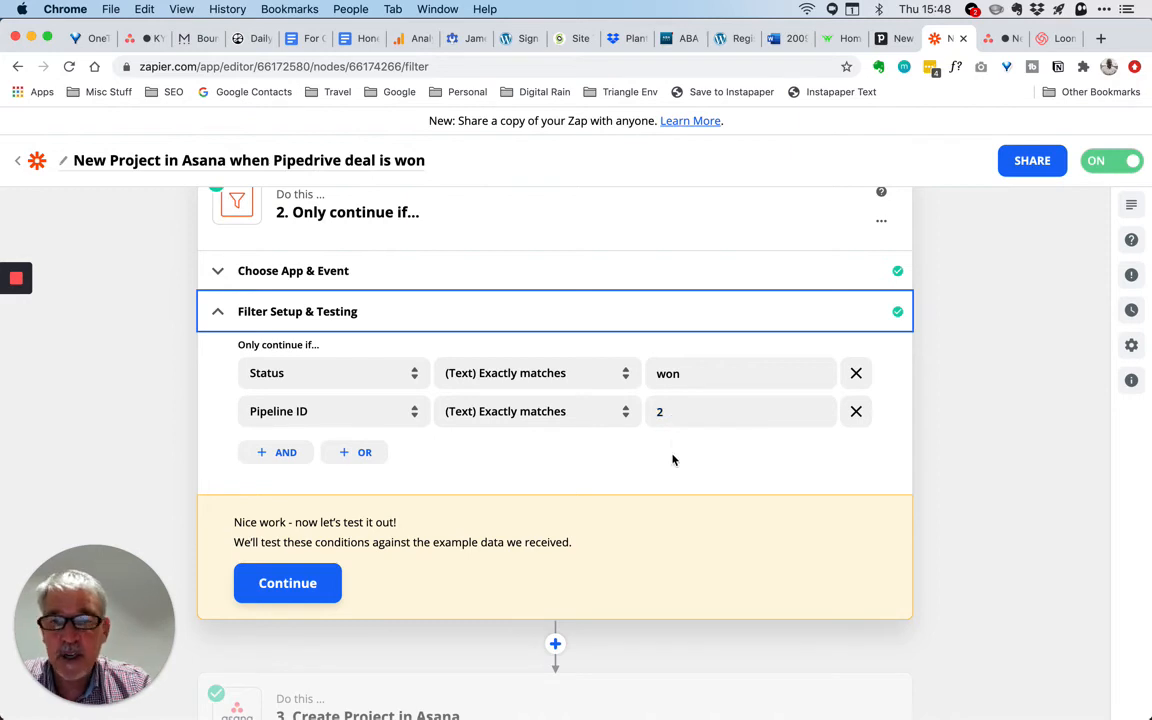
scroll("down", 3)
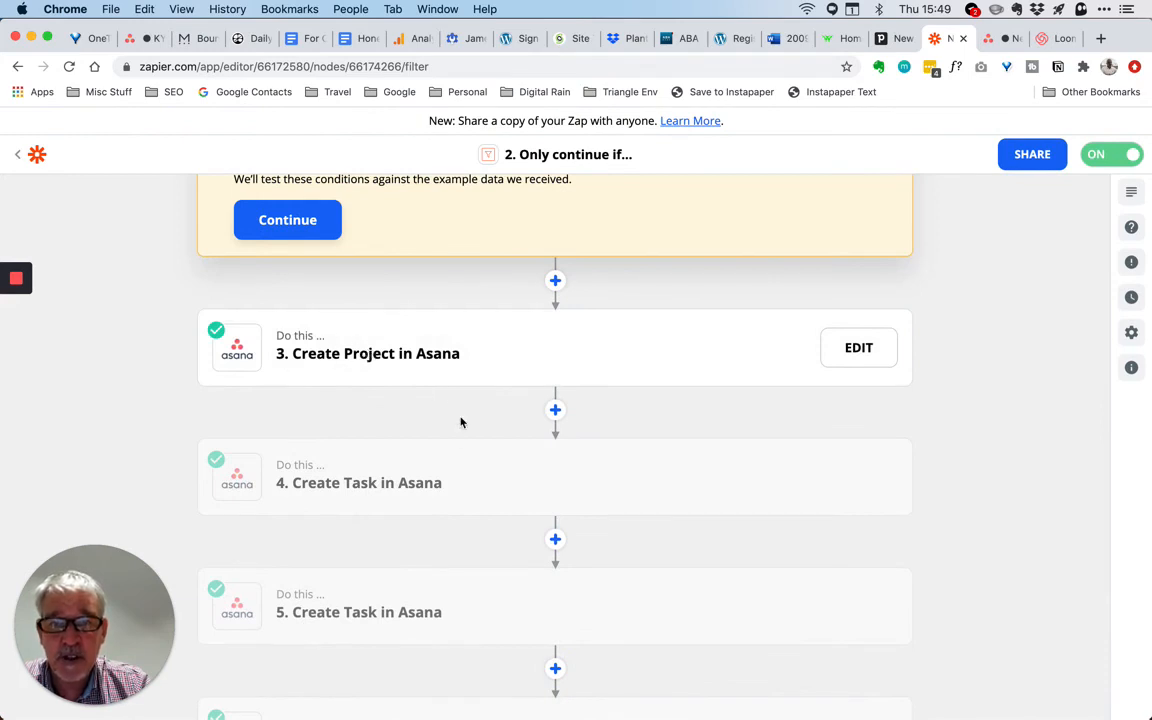
scroll("down", 3)
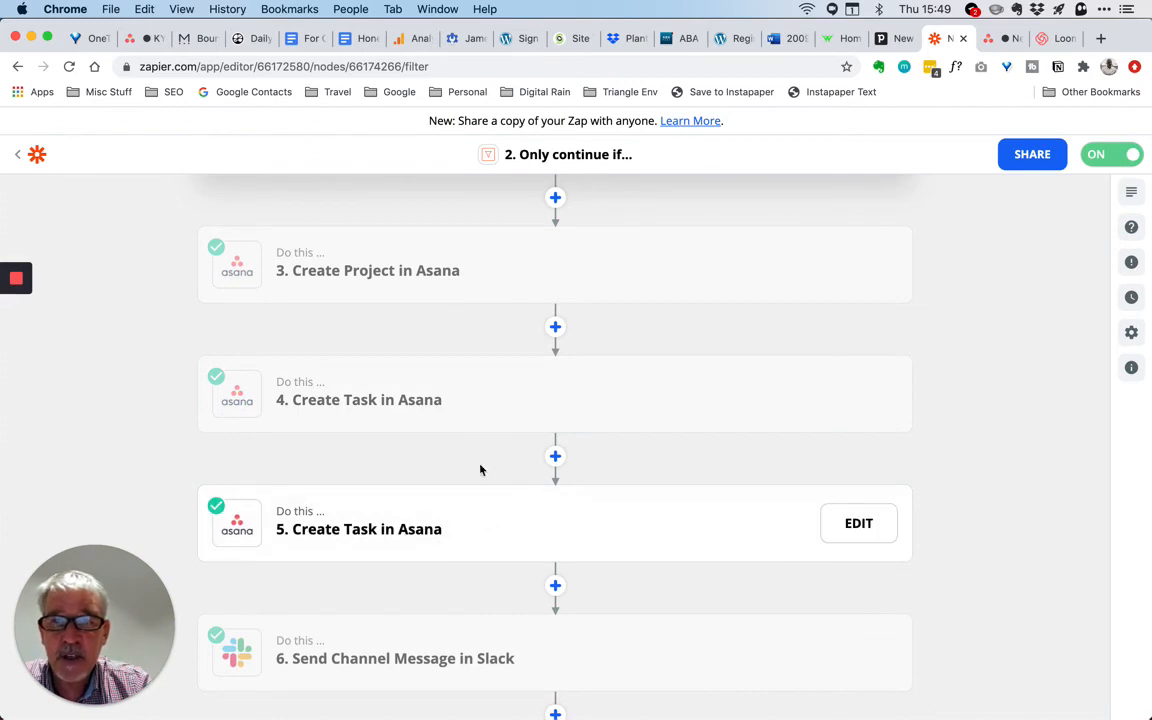
scroll("down", 3)
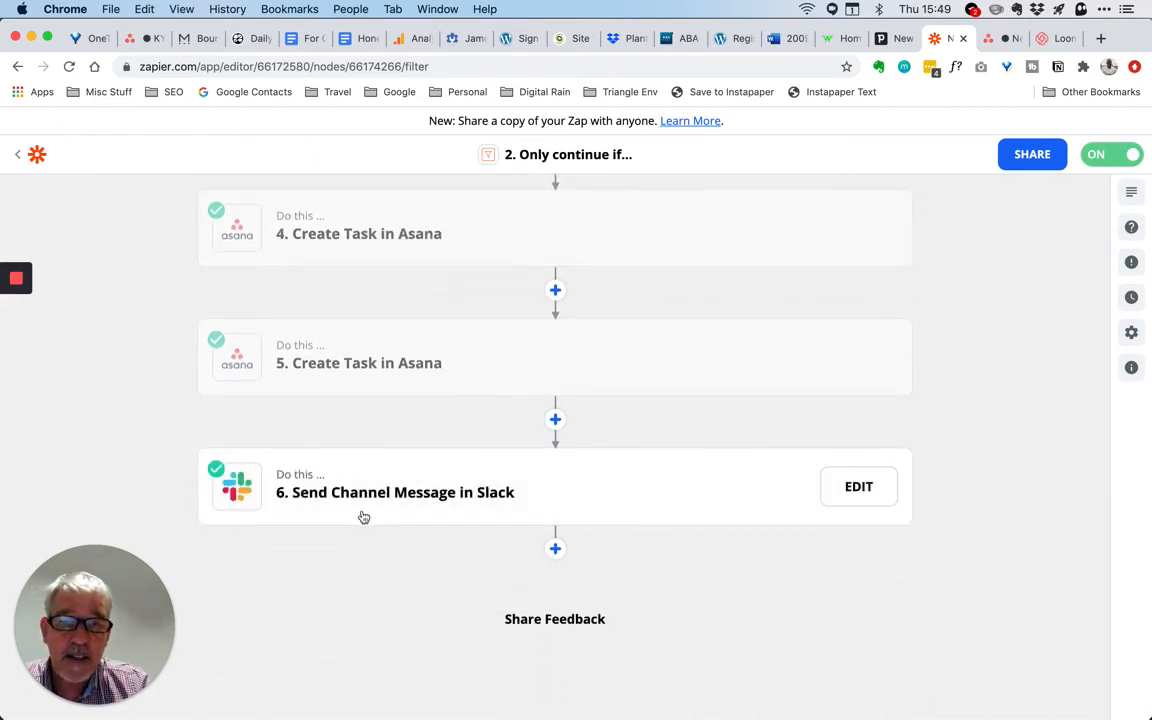
mouse_move(486, 502)
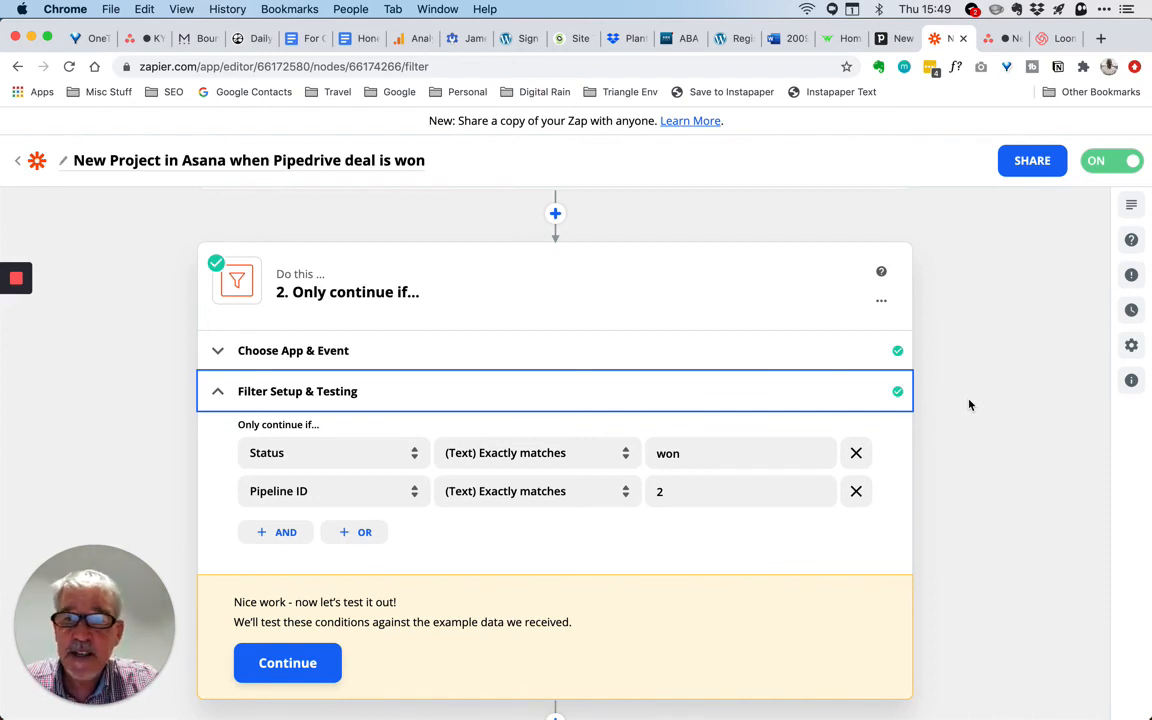
mouse_move(990, 356)
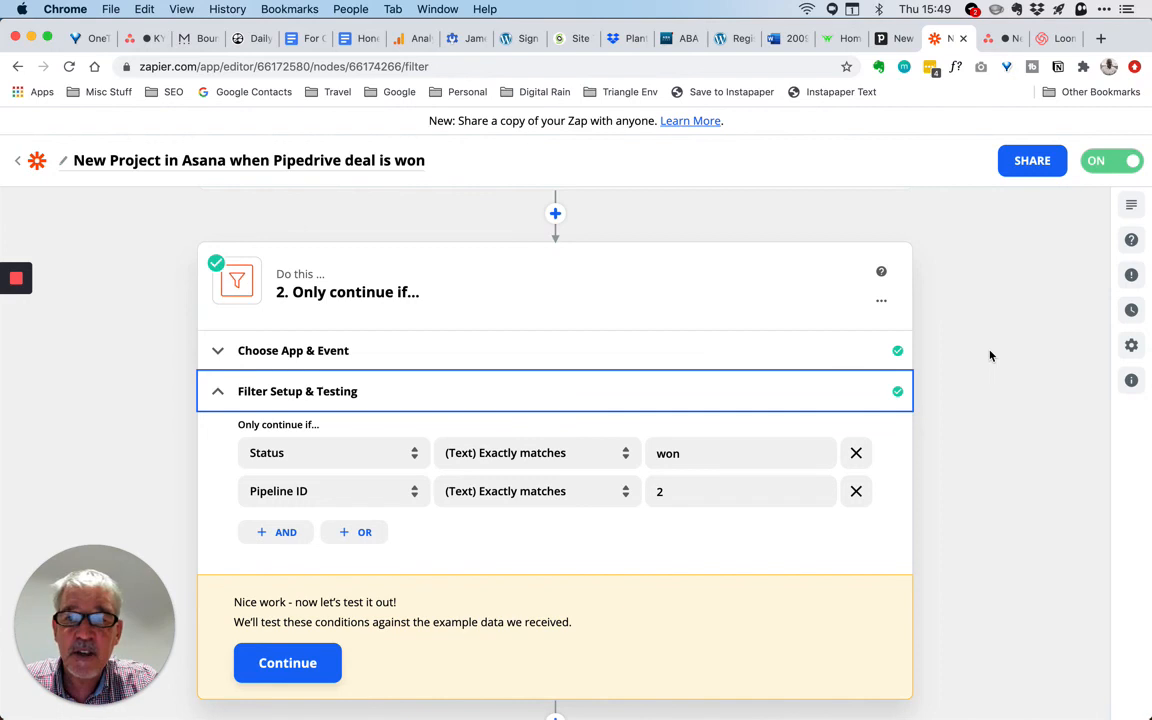